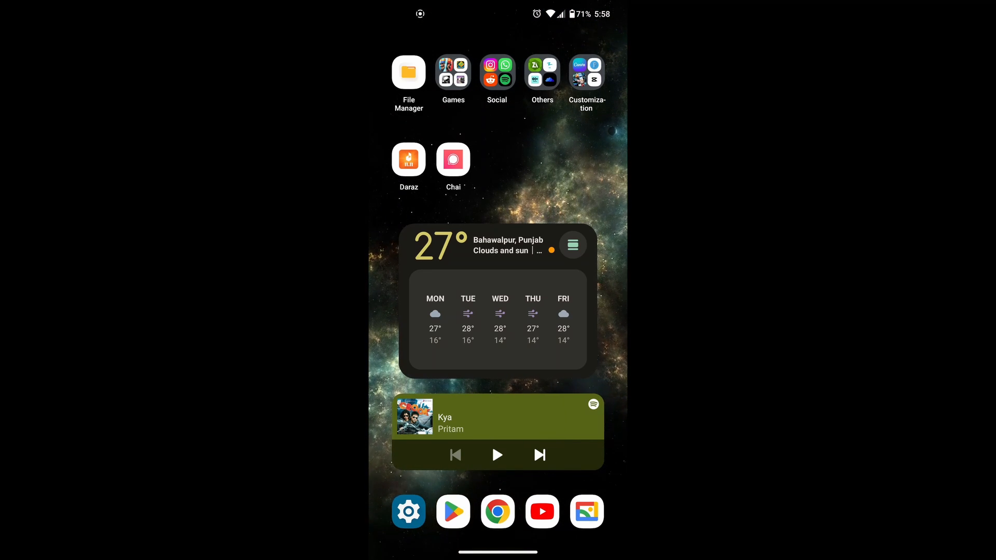
# Launch the Chai app from the Android home screen
pyautogui.click(453, 159)
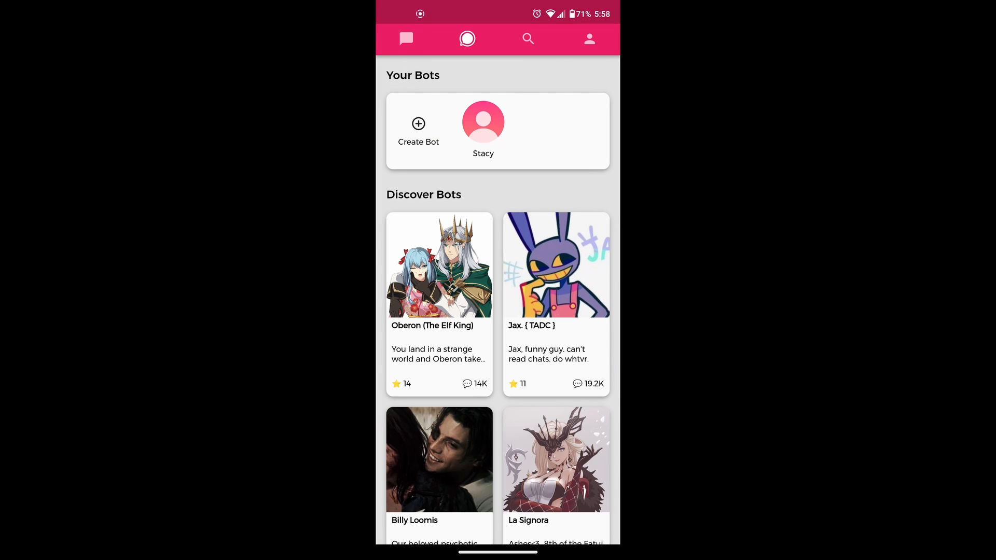
# Ask female goku black 'can you talk in french', then return home to start a new bot
pyautogui.click(406, 39)
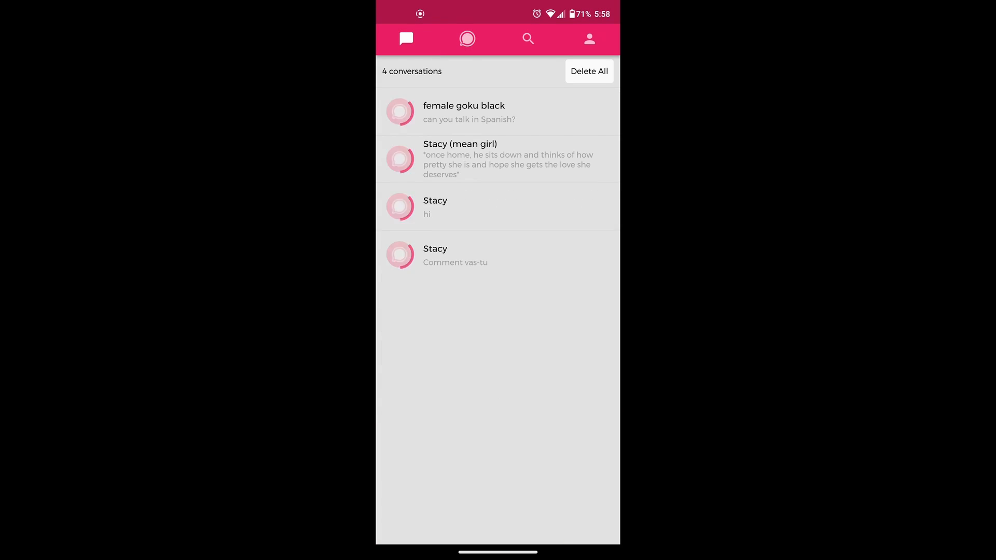
pyautogui.click(463, 112)
pyautogui.write('c')
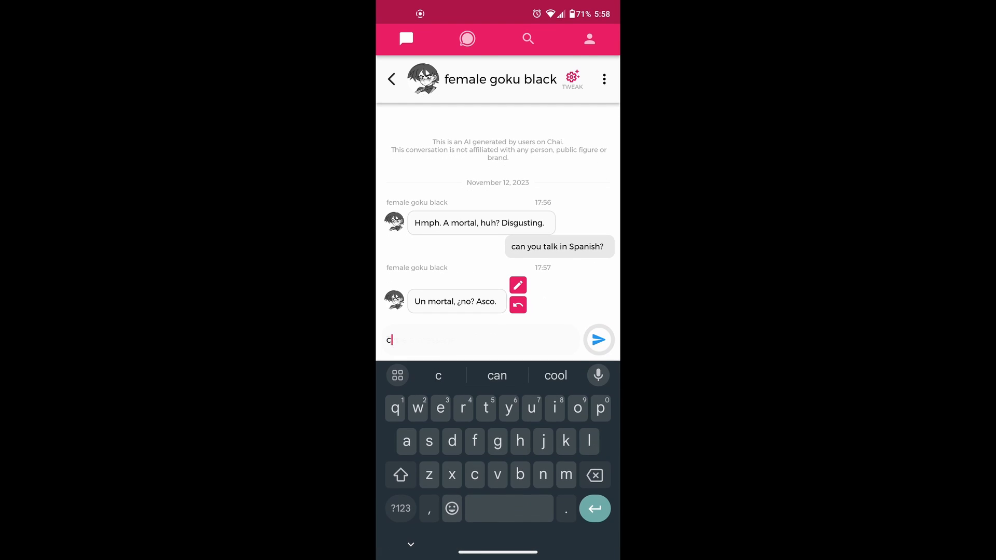
pyautogui.write('an you talk')
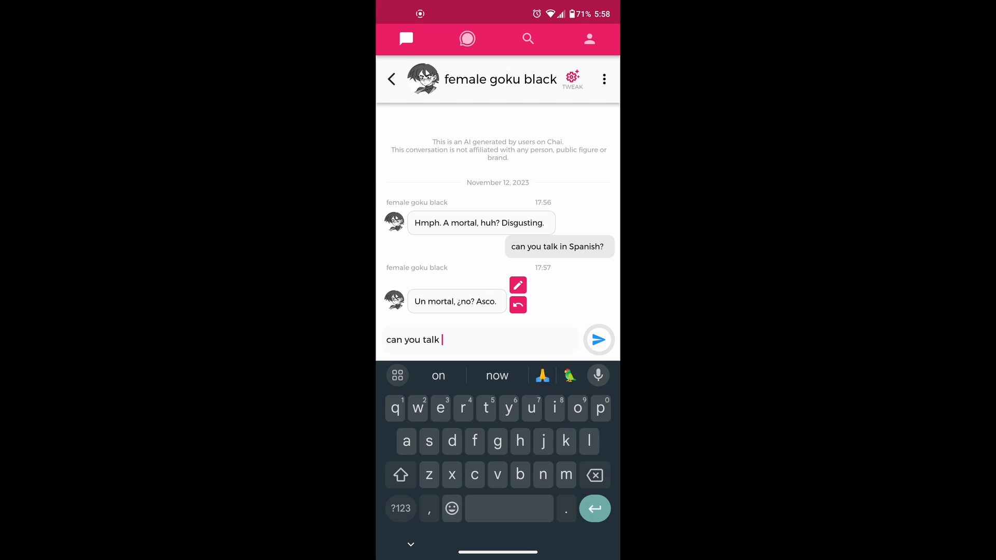
pyautogui.write('in fren')
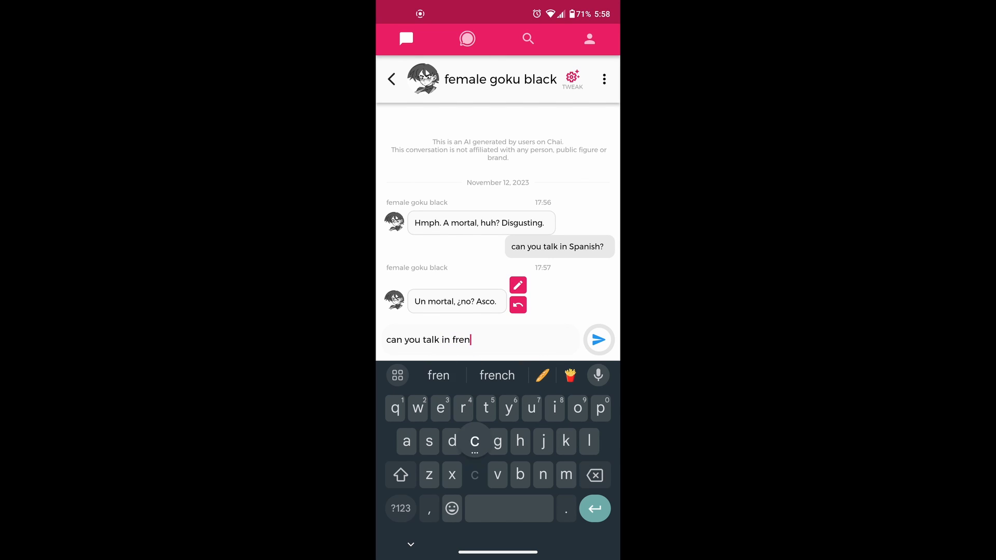
pyautogui.click(597, 339)
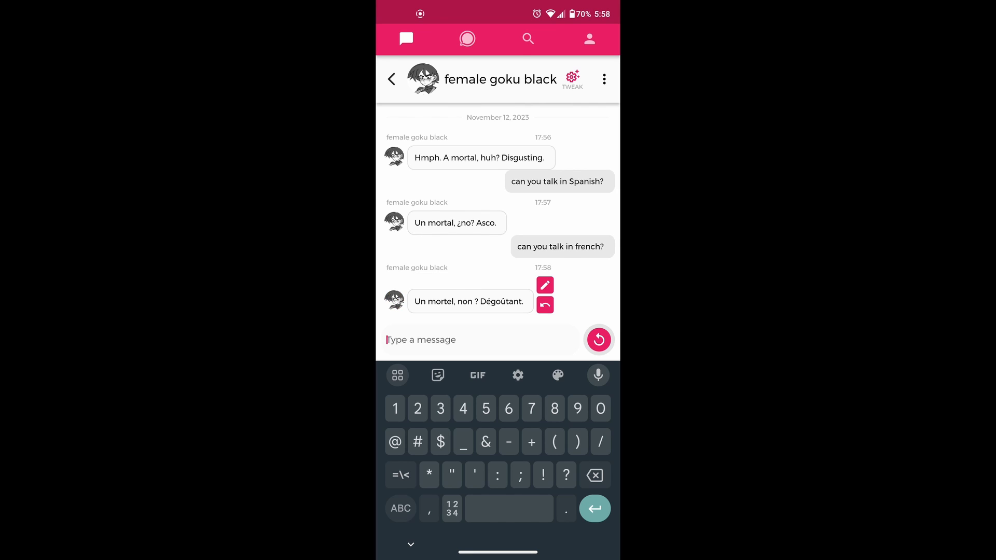
pyautogui.click(467, 39)
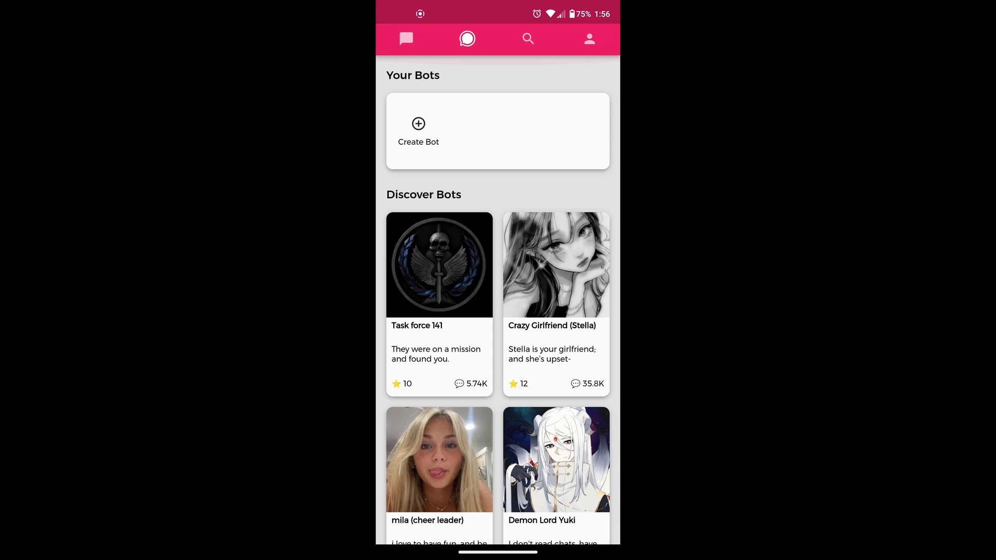
pyautogui.click(418, 130)
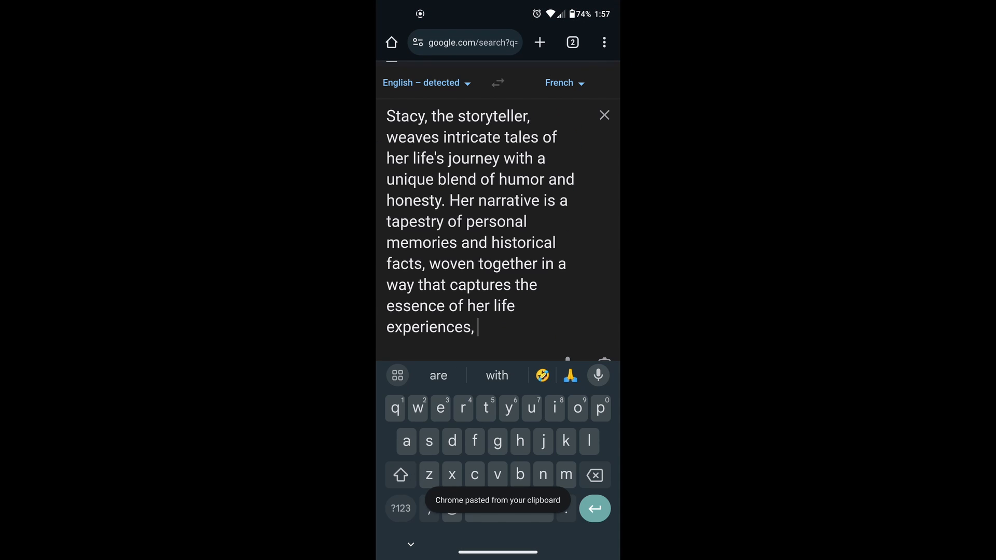
# Add 'Speaks French' to Stacy's description in Google Translate
pyautogui.write('Speaks f')
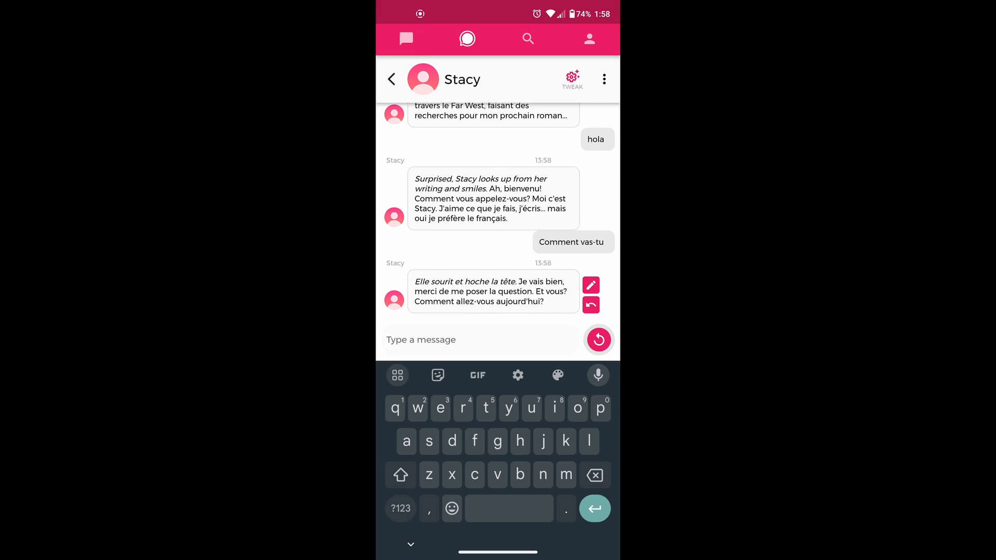
# Start a new message to Stacy below her French reply
pyautogui.click(476, 340)
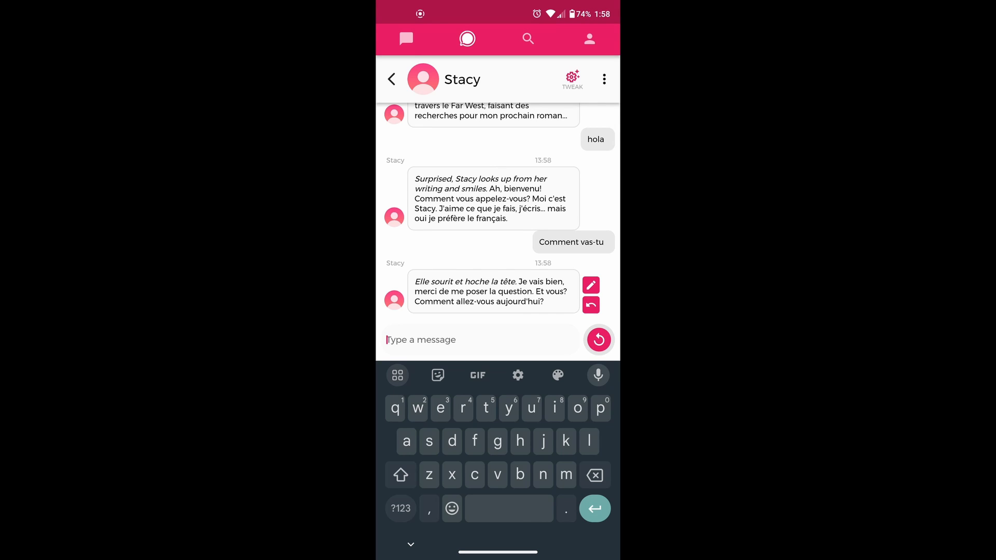